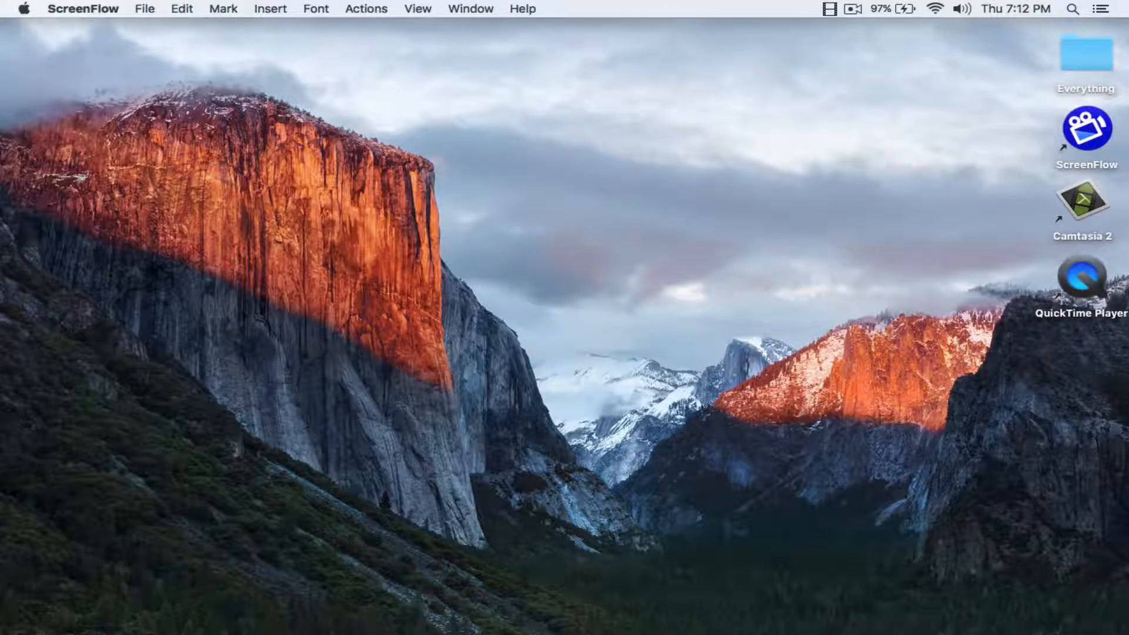
- Make Finder the active app and drag the ScreenFlow shortcut toward the desktop centre
{"action": "left_click", "coordinate": [1087, 130]}
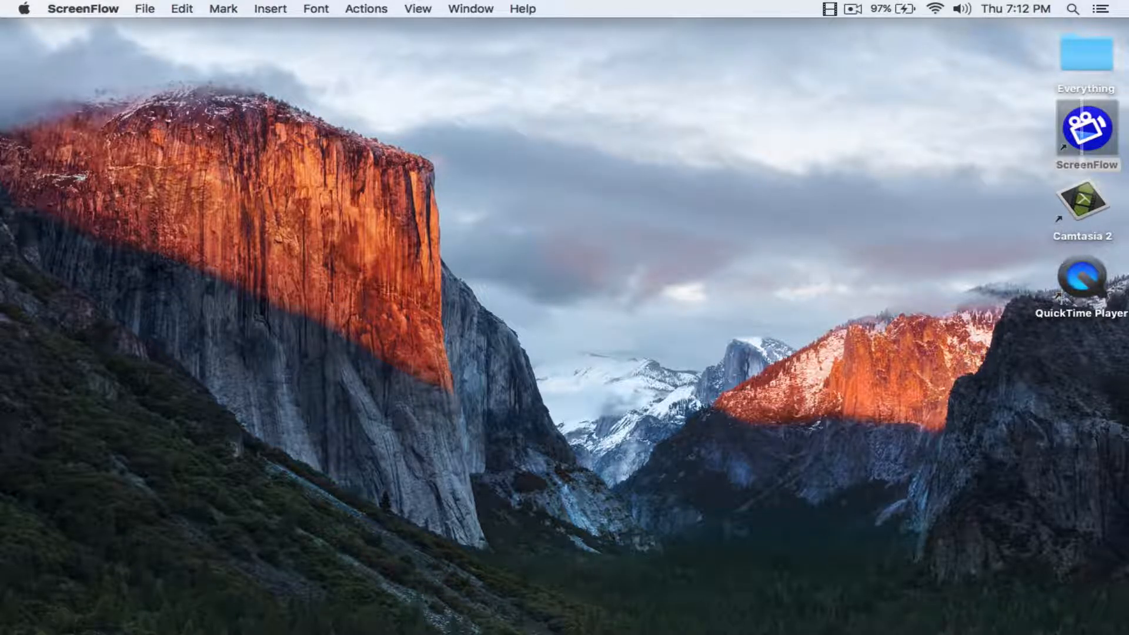
{"action": "left_click", "coordinate": [1086, 133]}
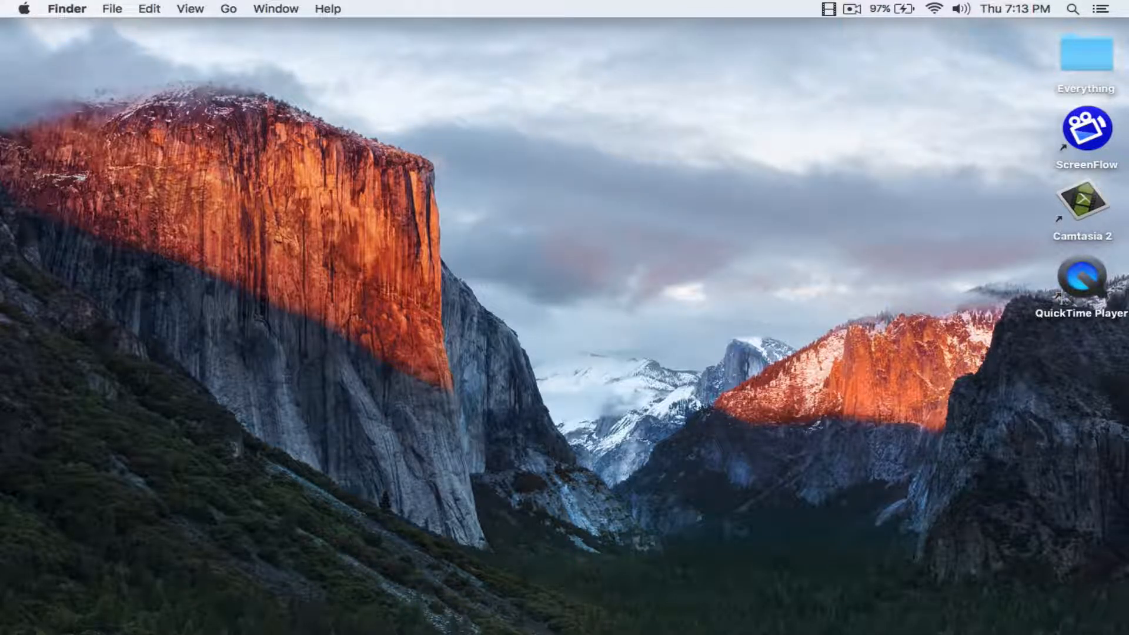
{"action": "left_click_drag", "start_coordinate": [1083, 284], "coordinate": [525, 257]}
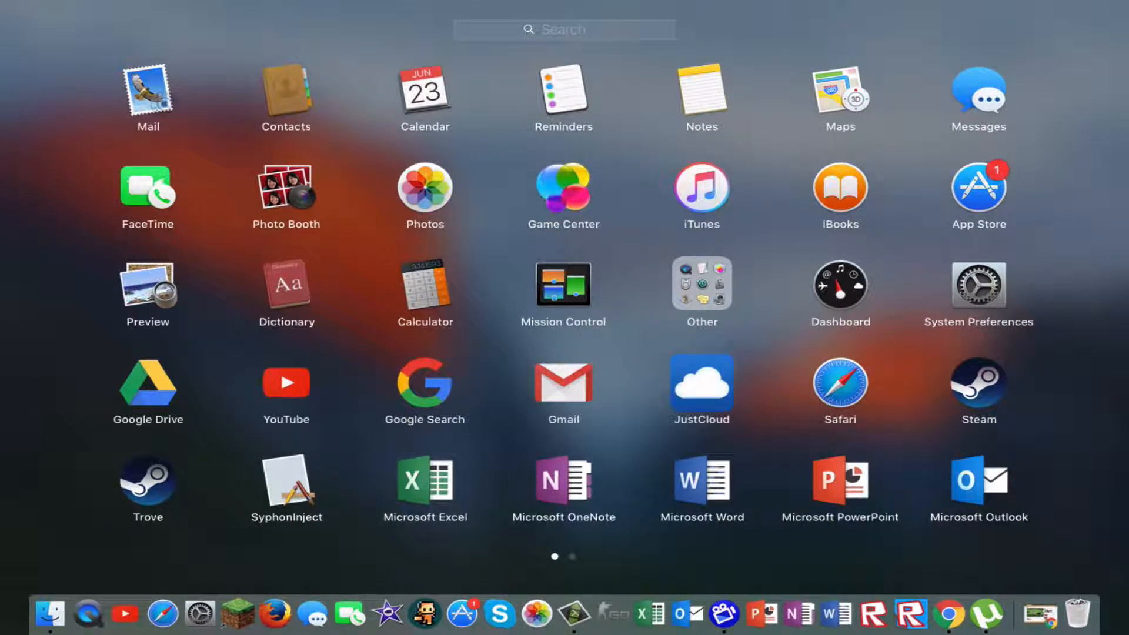
- Launch QuickTime Player, review its New Movie/Audio/Screen Recording options, then quit
{"action": "left_click", "coordinate": [701, 284]}
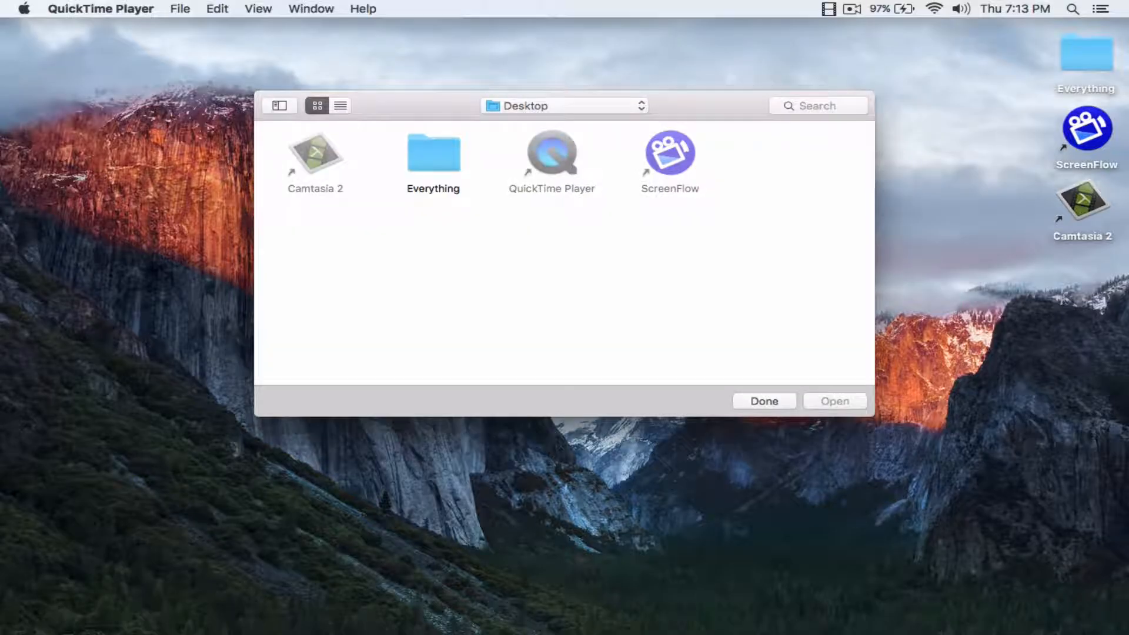
{"action": "left_click", "coordinate": [179, 8]}
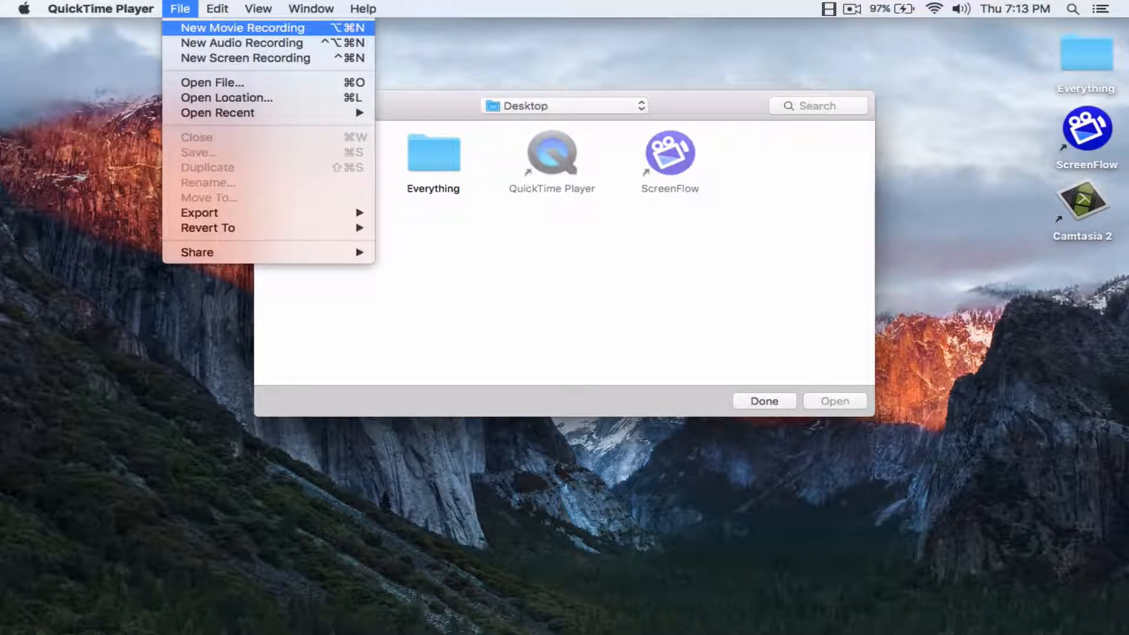
{"action": "mouse_move", "coordinate": [242, 42]}
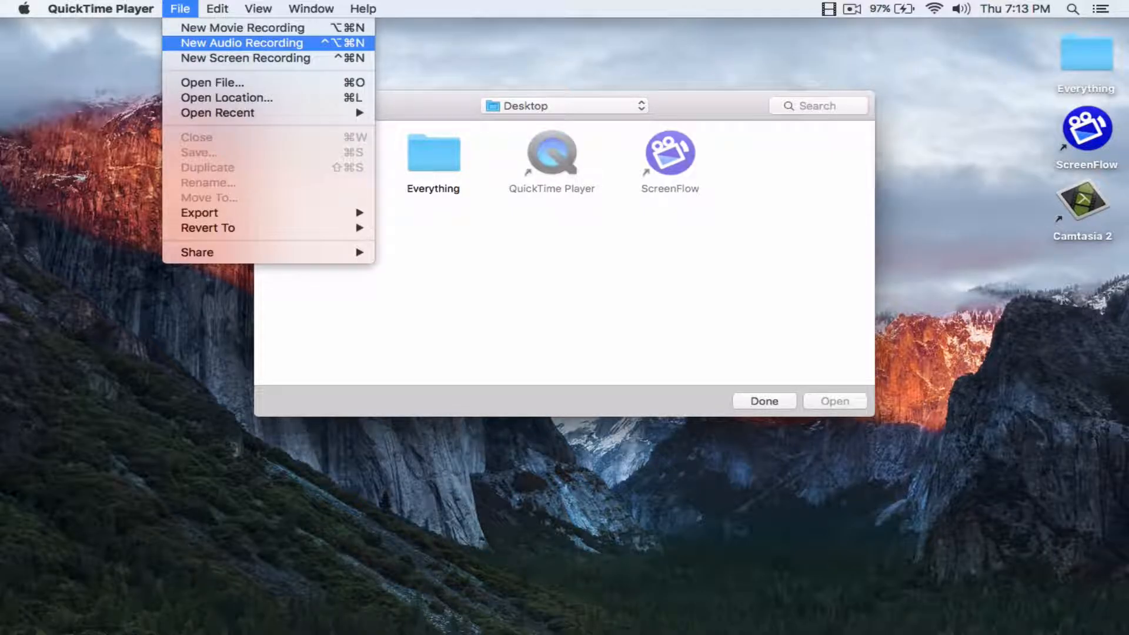
{"action": "mouse_move", "coordinate": [244, 58]}
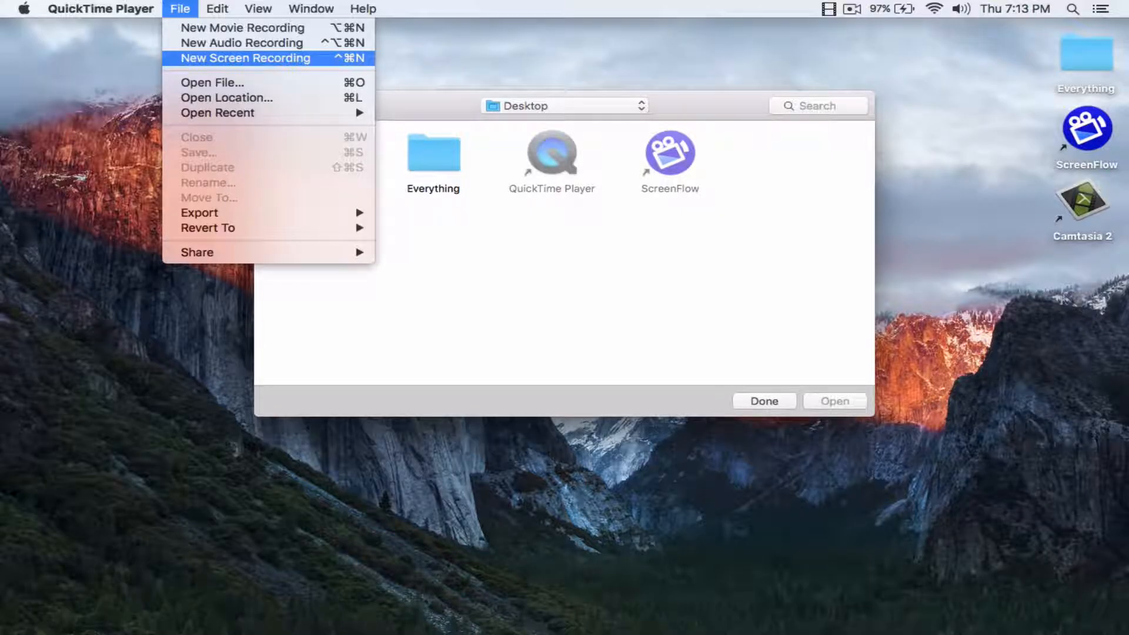
{"action": "left_click", "coordinate": [217, 8]}
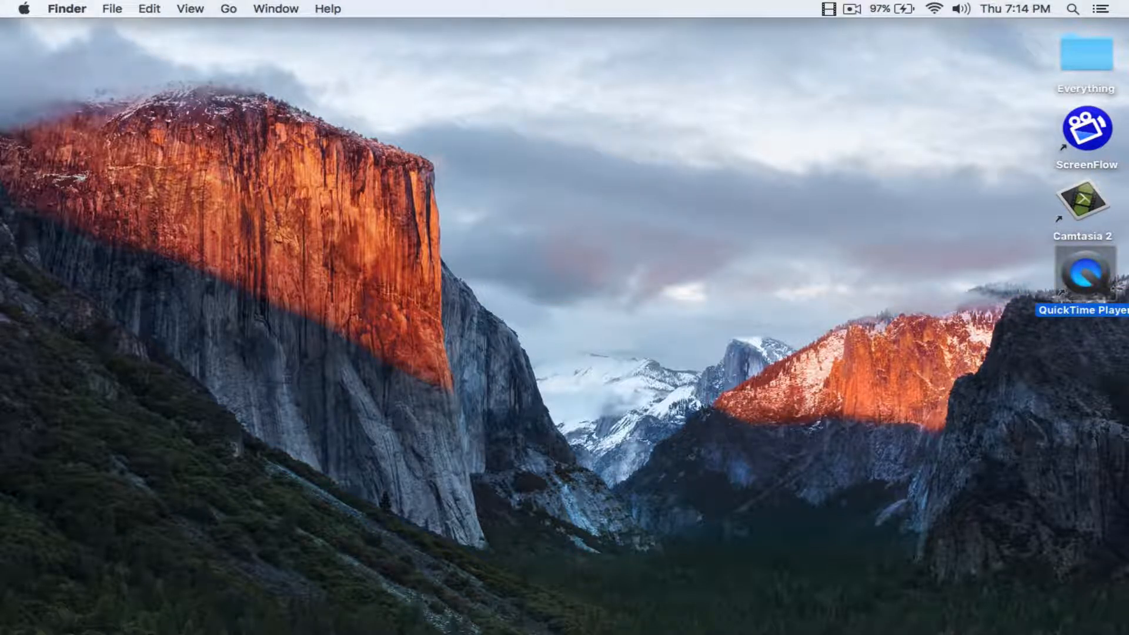
- Move the Camtasia 2 shortcut to the desktop middle and check the menu-bar recording item
{"action": "left_click_drag", "start_coordinate": [1084, 205], "coordinate": [537, 238]}
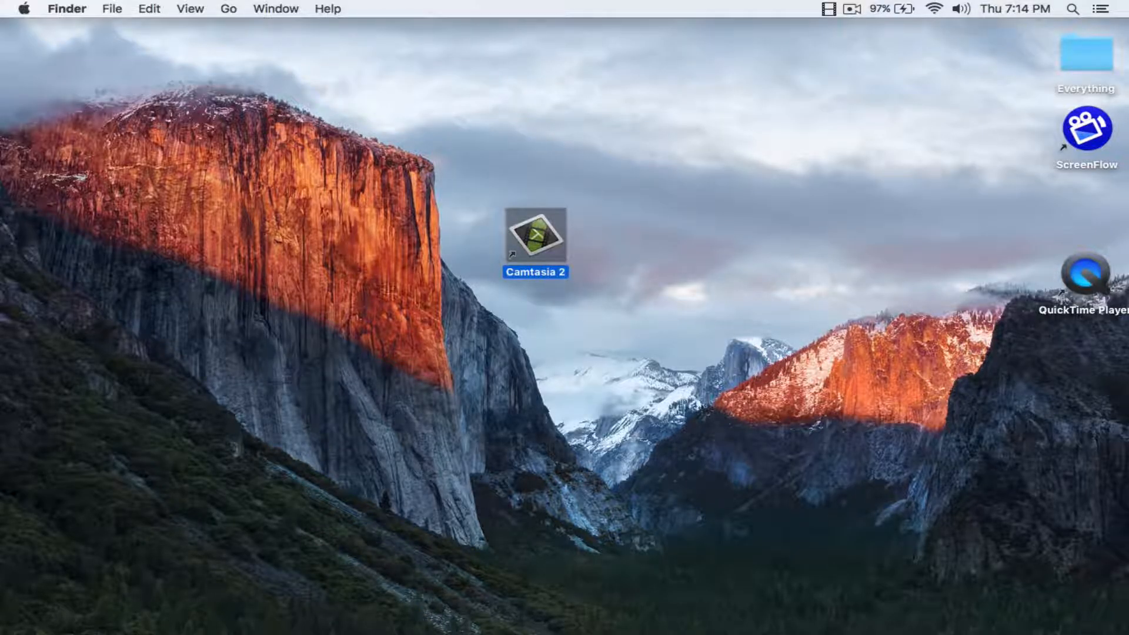
{"action": "left_click", "coordinate": [830, 9]}
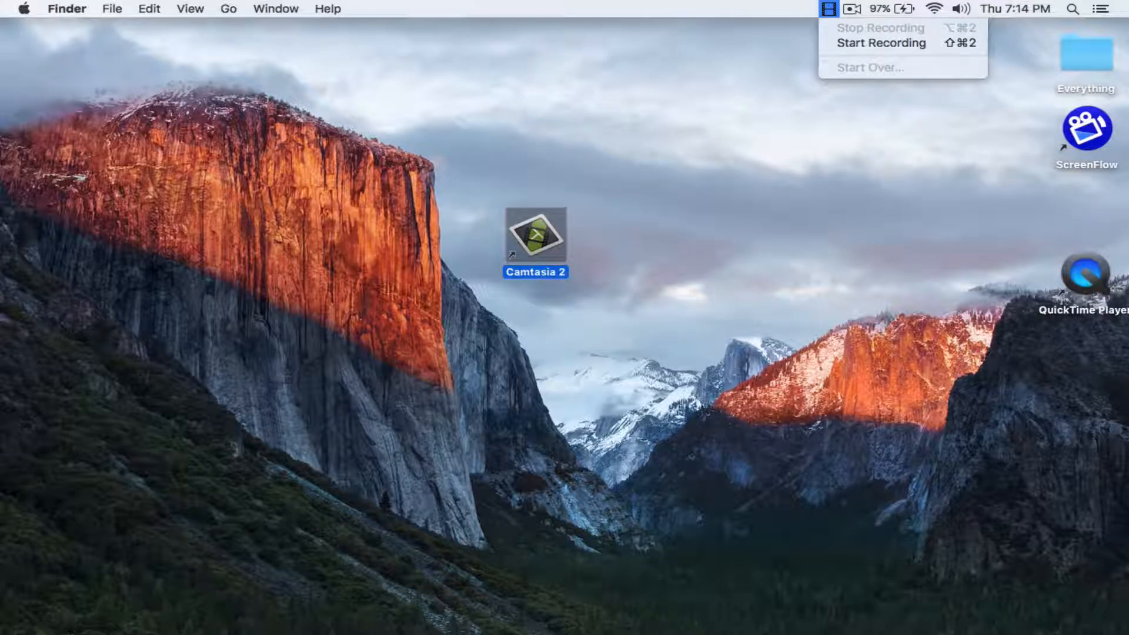
{"action": "mouse_move", "coordinate": [881, 44]}
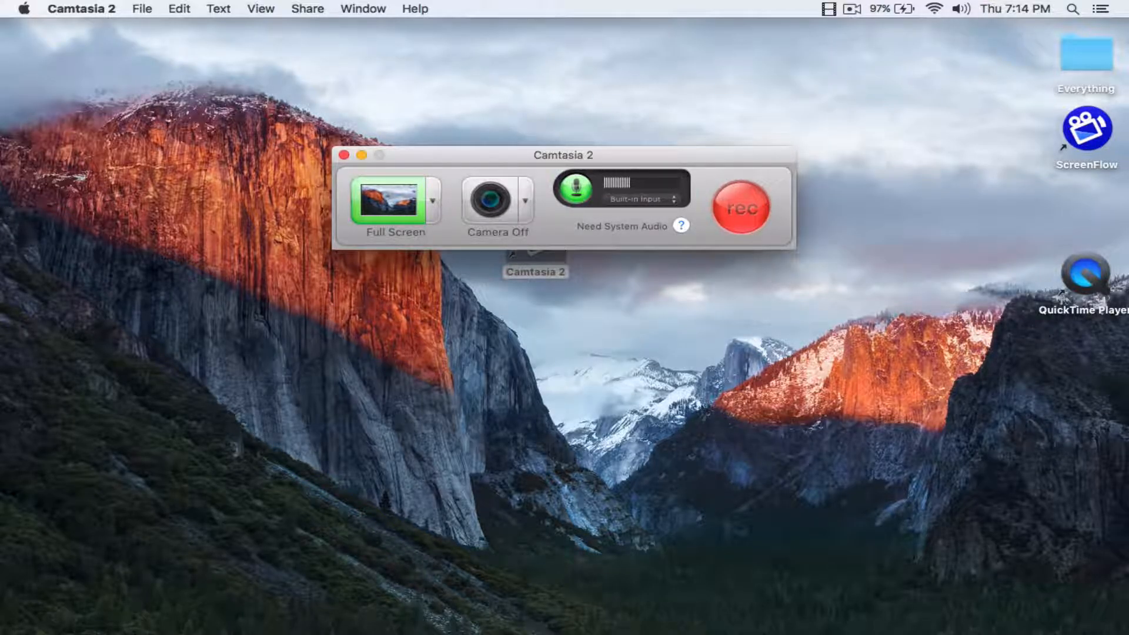
- Keep Built-in Input as the recorder's audio source, then close the Camtasia recorder
{"action": "left_click", "coordinate": [432, 201]}
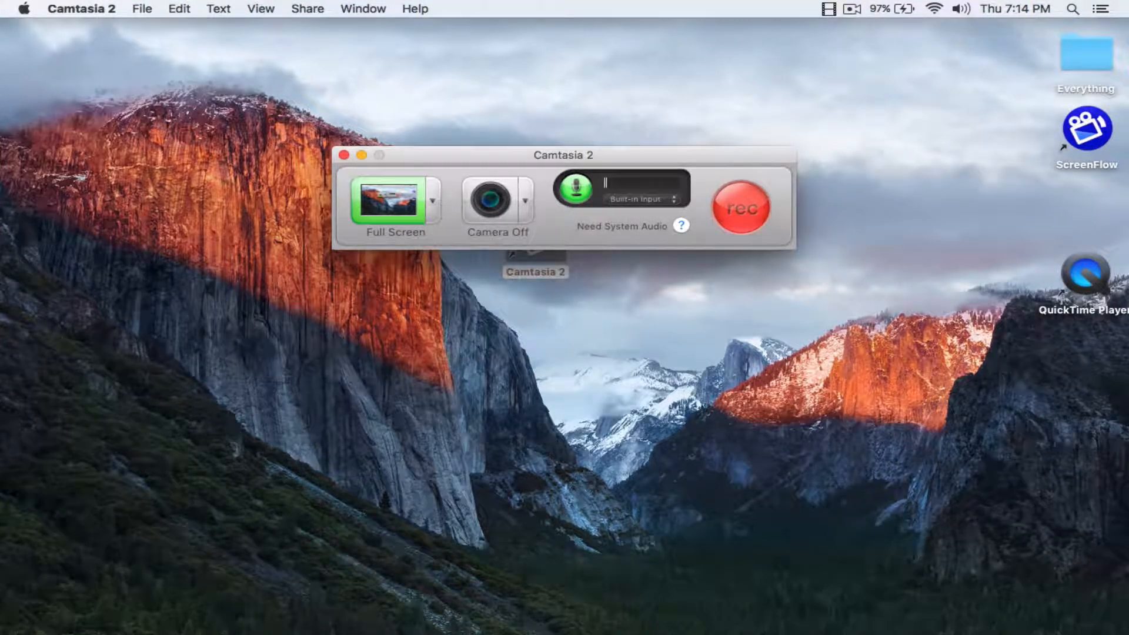
{"action": "left_click", "coordinate": [632, 199]}
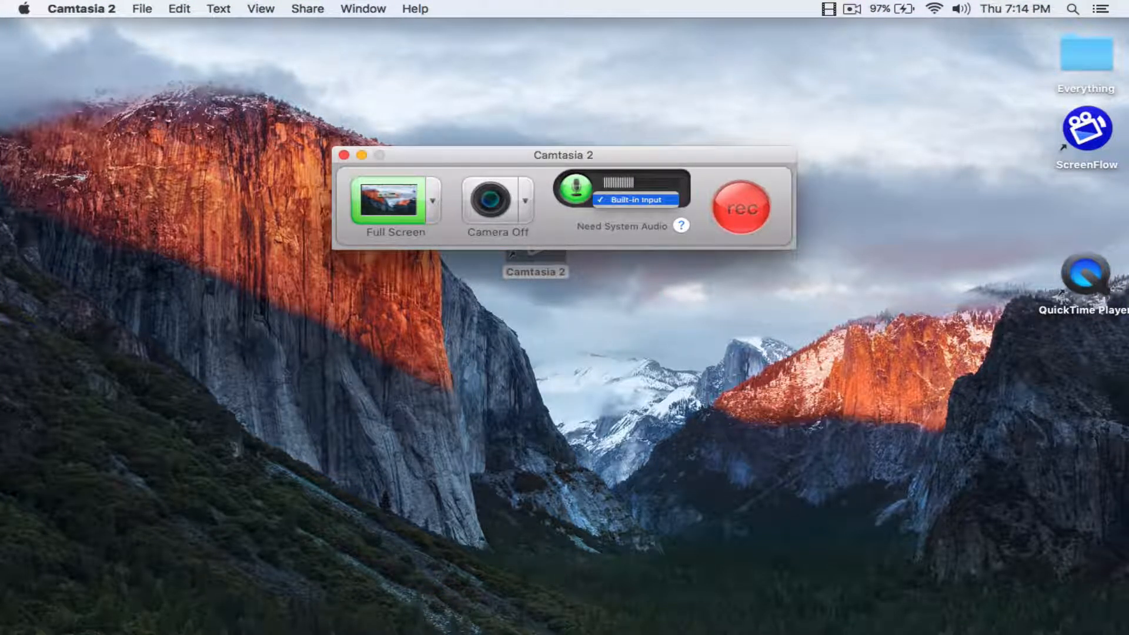
{"action": "left_click", "coordinate": [634, 200]}
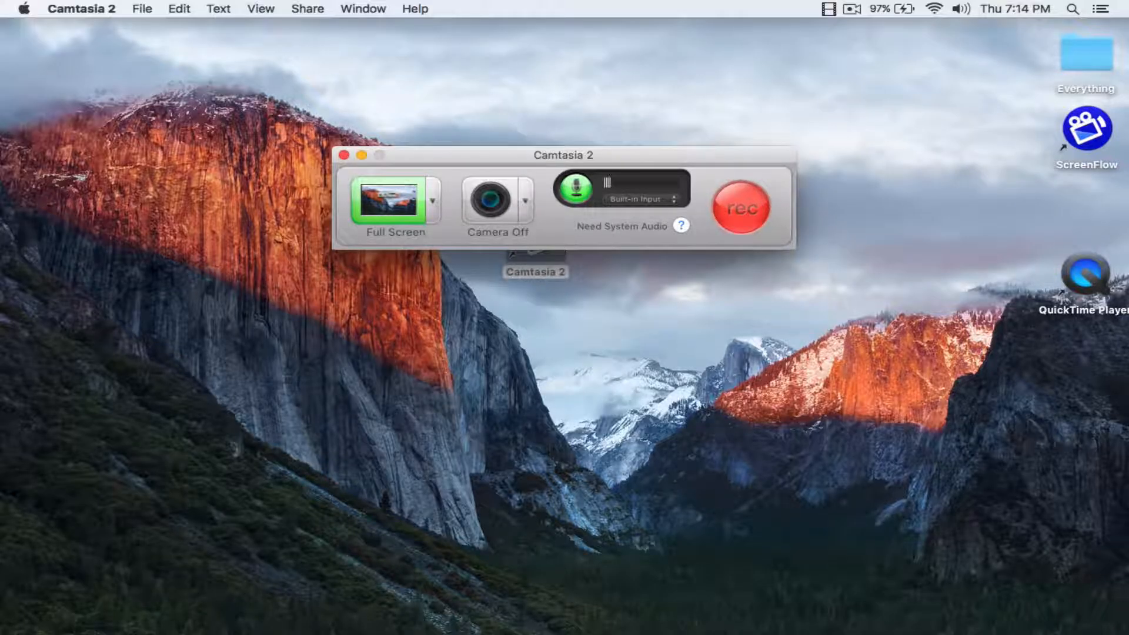
{"action": "left_click", "coordinate": [742, 207]}
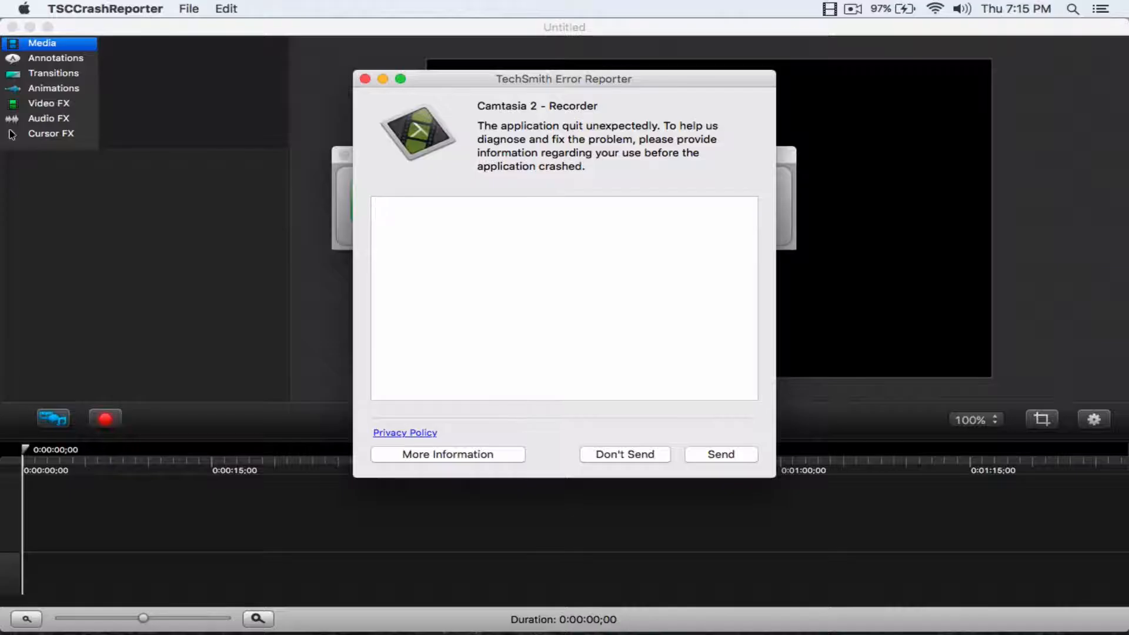
- Dismiss the crash report and relaunch Camtasia 2 from its desktop shortcut
{"action": "left_click", "coordinate": [623, 454]}
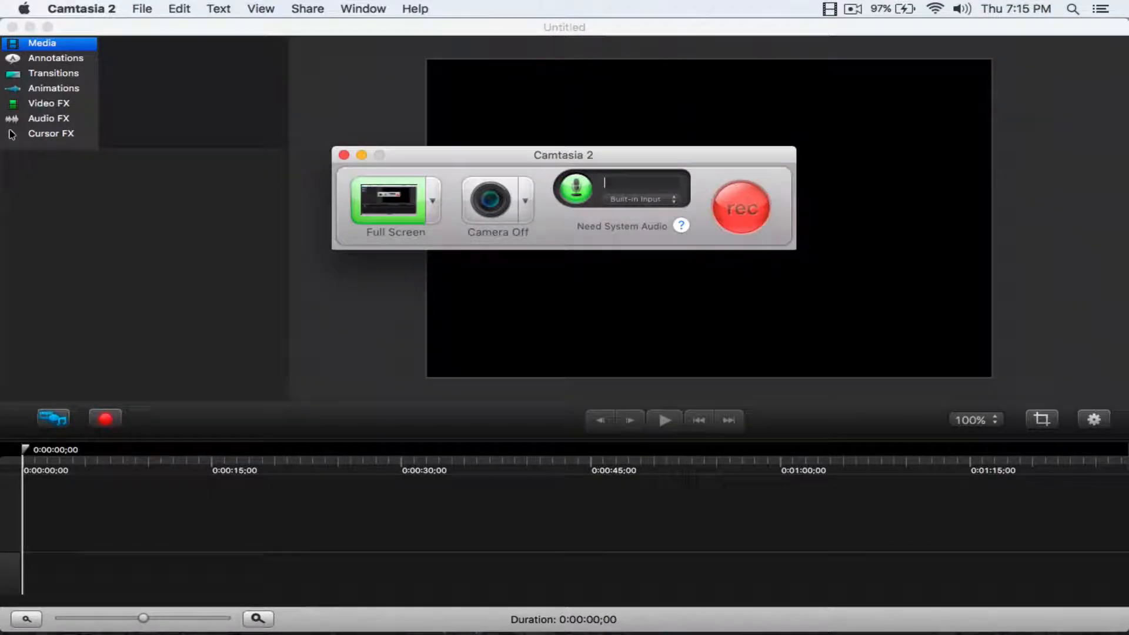
{"action": "left_click", "coordinate": [739, 207]}
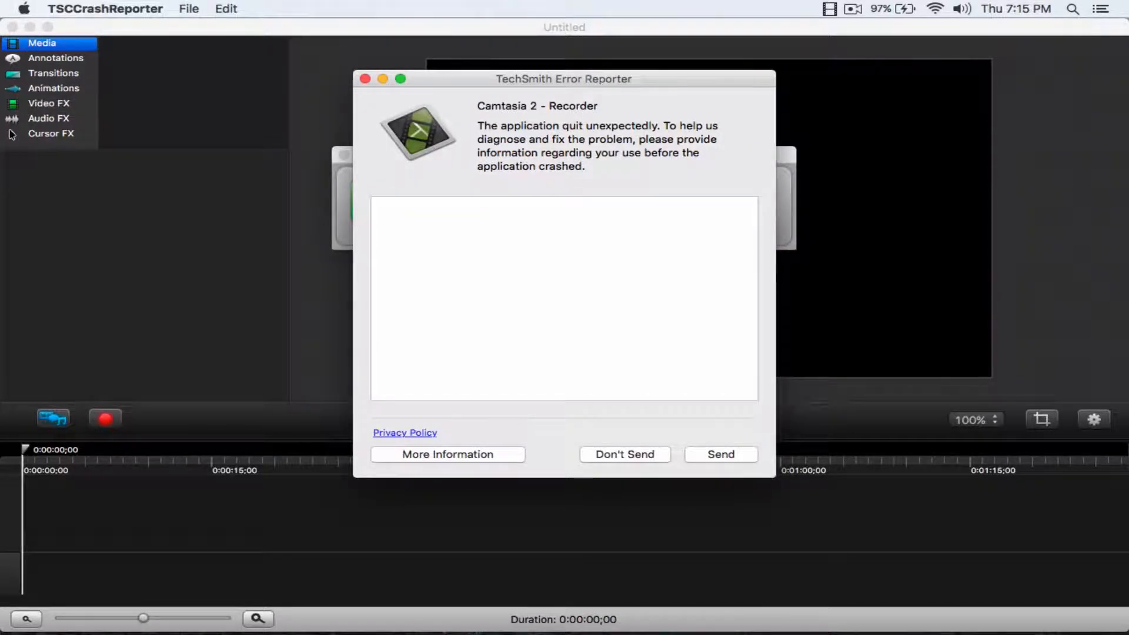
{"action": "left_click", "coordinate": [623, 454]}
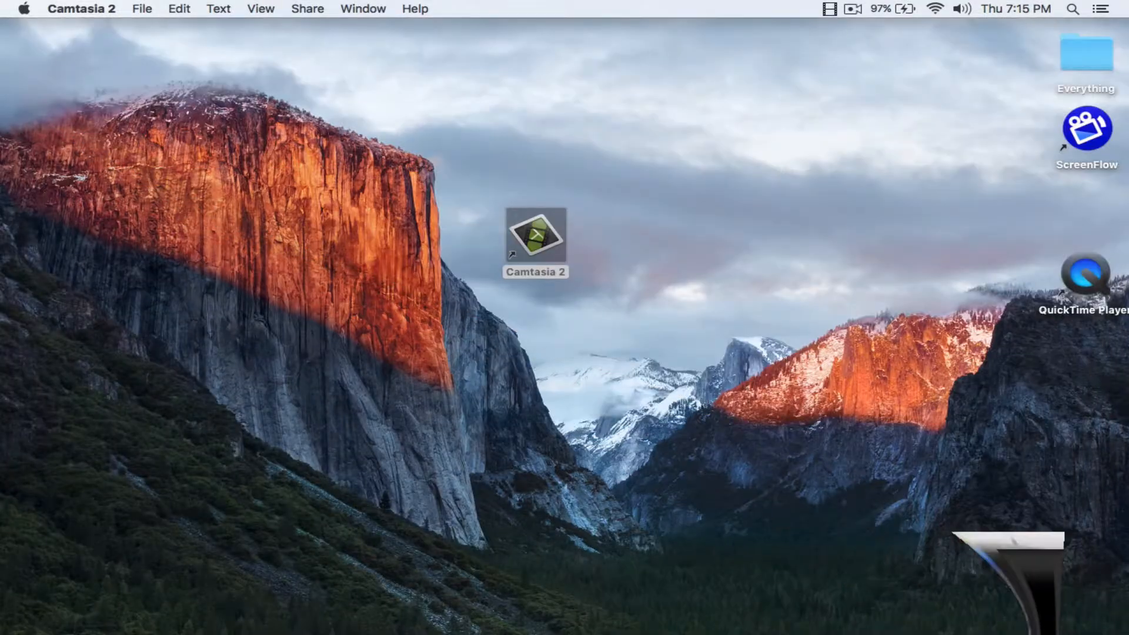
{"action": "double_click", "coordinate": [534, 237]}
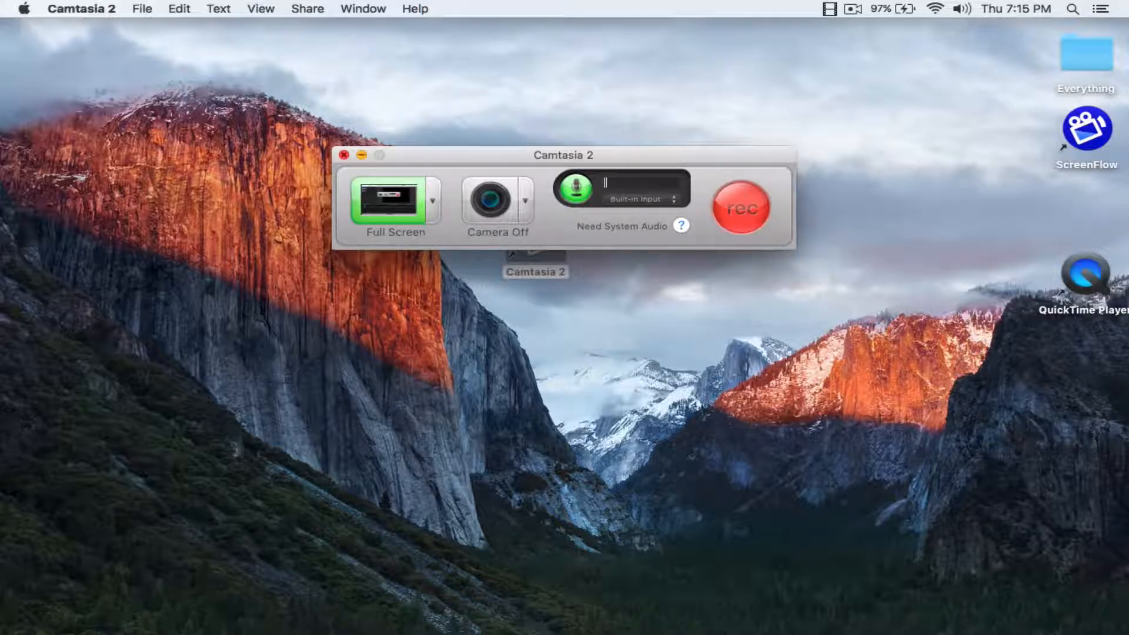
- Close the Camtasia recorder, move Camtasia 2 above QuickTime Player and ScreenFlow to the centre
{"action": "left_click", "coordinate": [355, 155]}
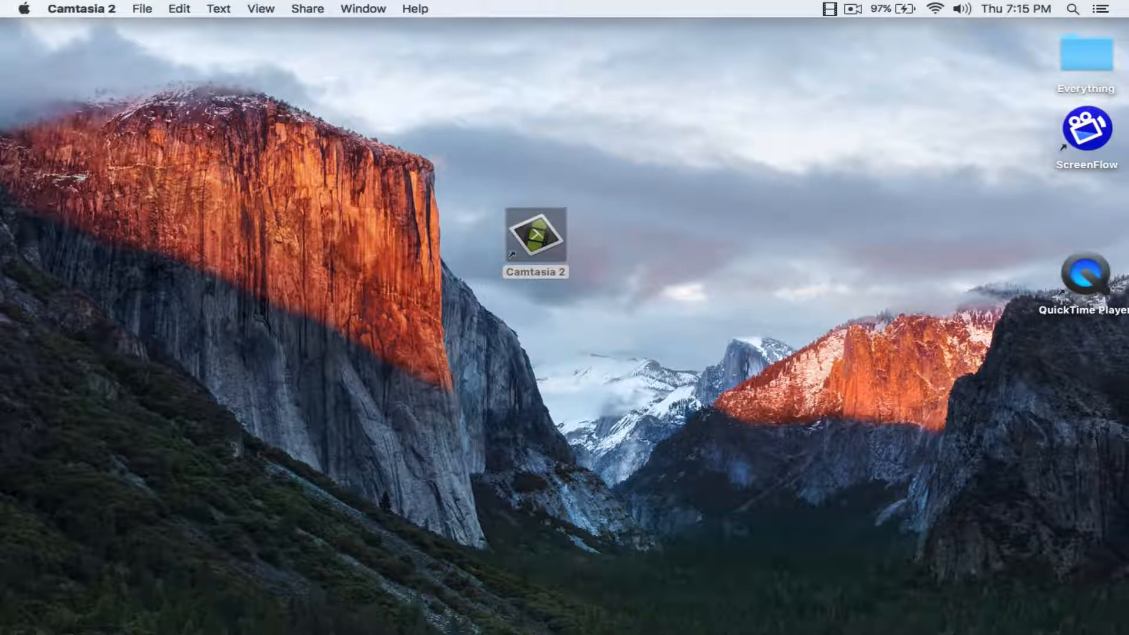
{"action": "left_click_drag", "start_coordinate": [535, 240], "coordinate": [983, 277]}
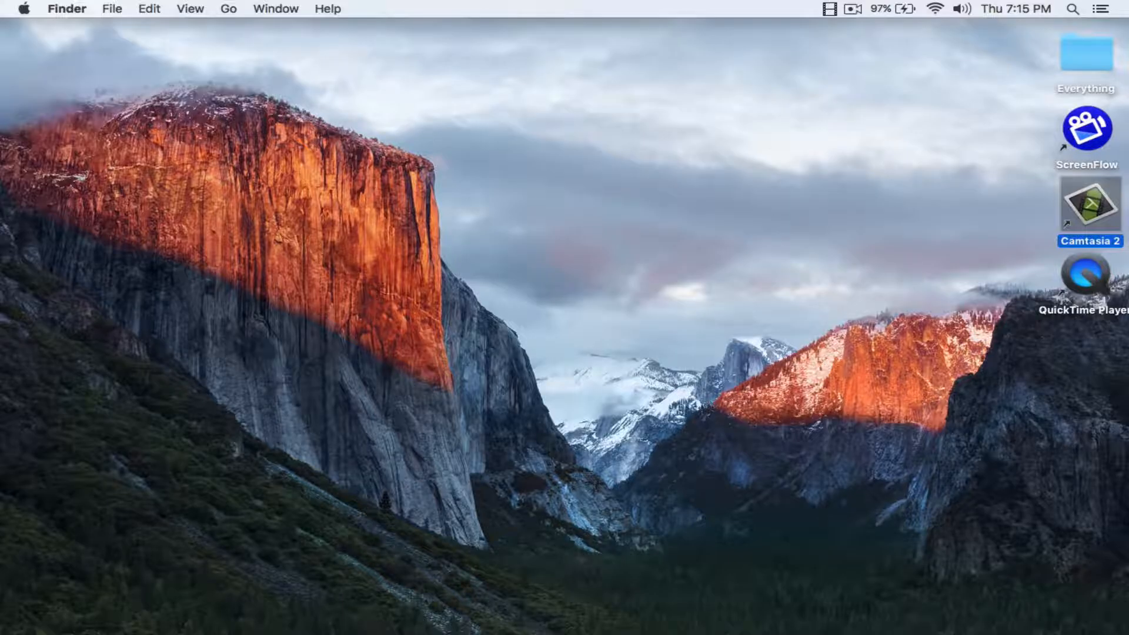
{"action": "left_click", "coordinate": [1087, 128]}
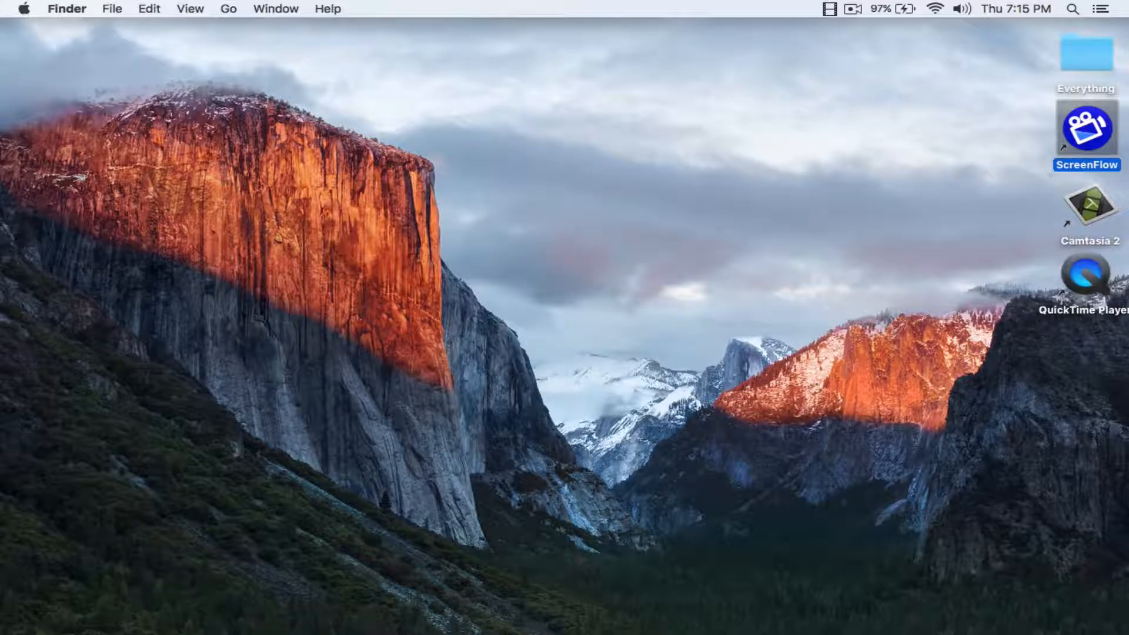
{"action": "left_click_drag", "start_coordinate": [1086, 135], "coordinate": [738, 221]}
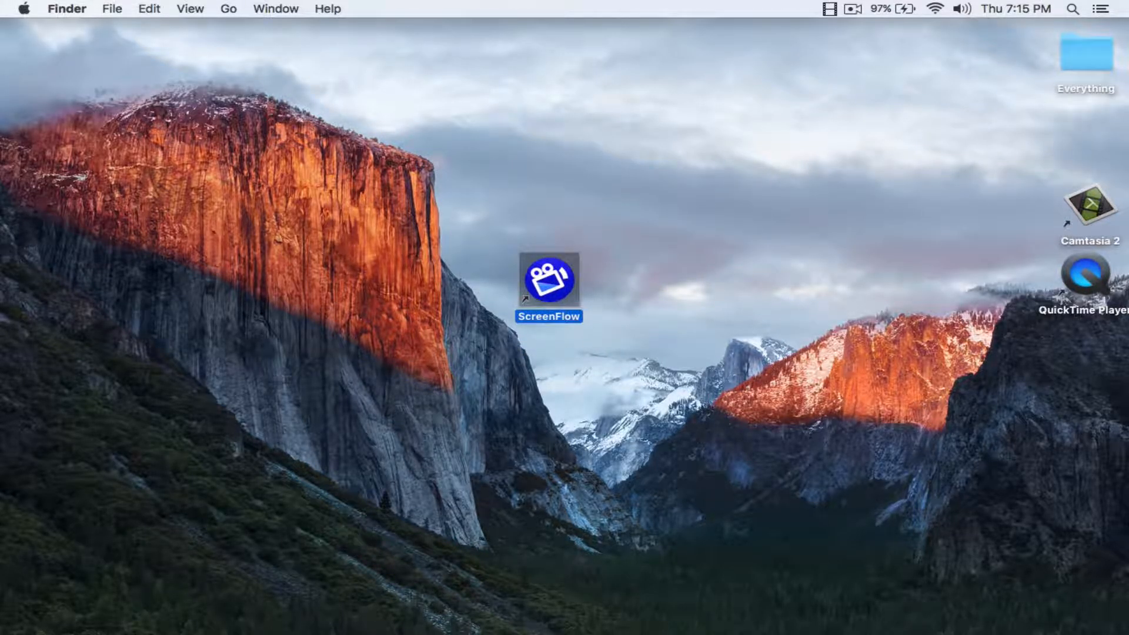
- Show the ongoing ScreenFlow recording's controls from the menu bar icon
{"action": "left_click", "coordinate": [852, 9]}
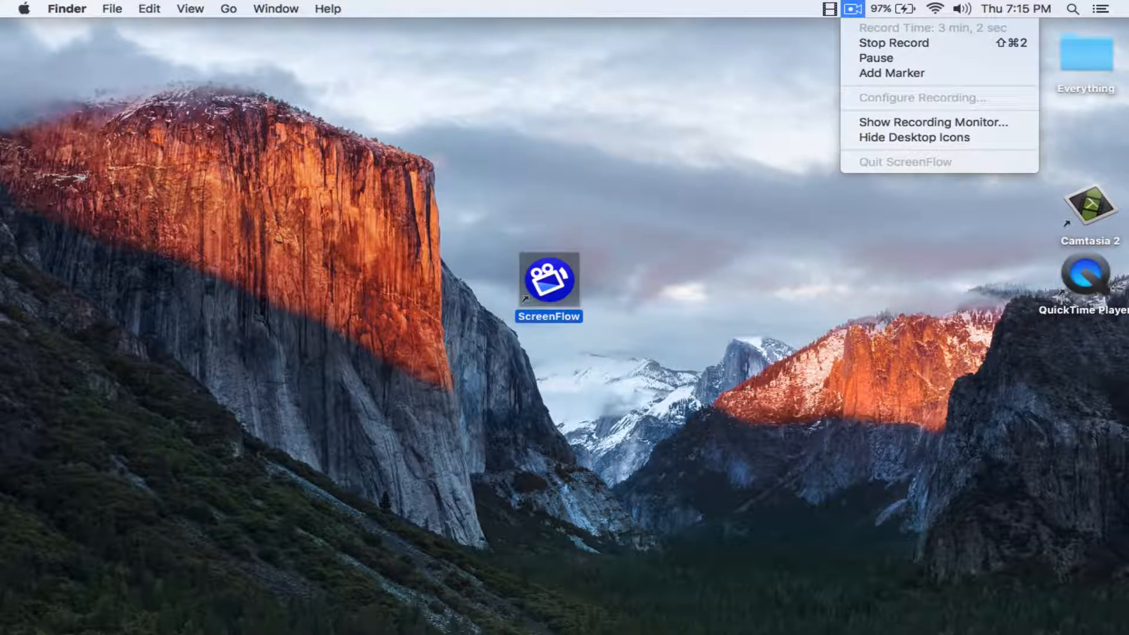
{"action": "left_click", "coordinate": [851, 8]}
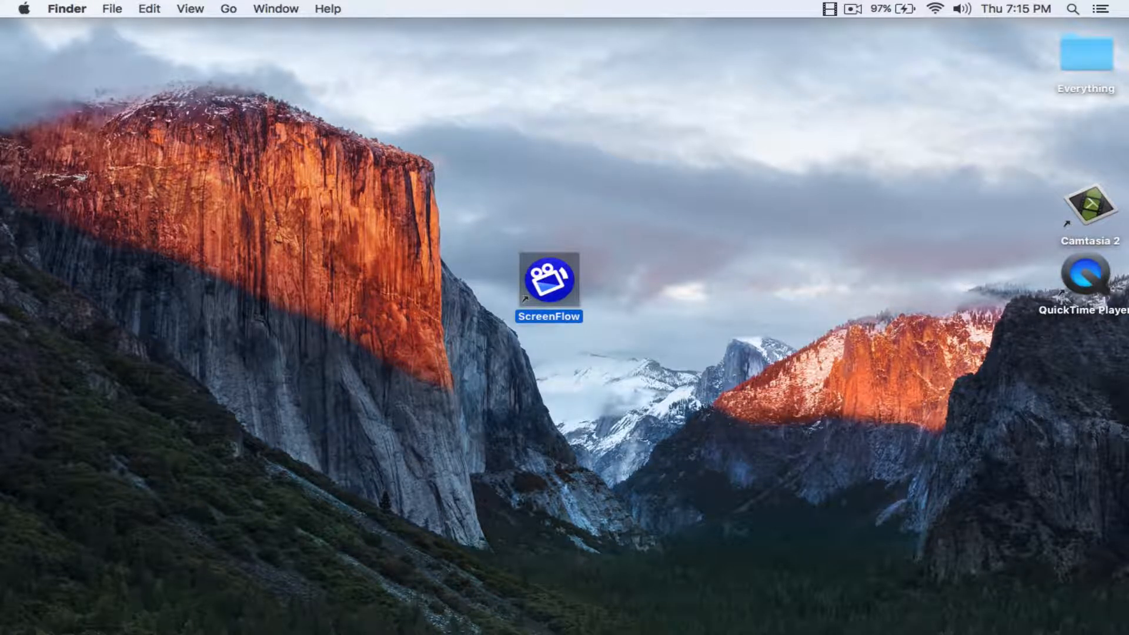
{"action": "left_click", "coordinate": [852, 9]}
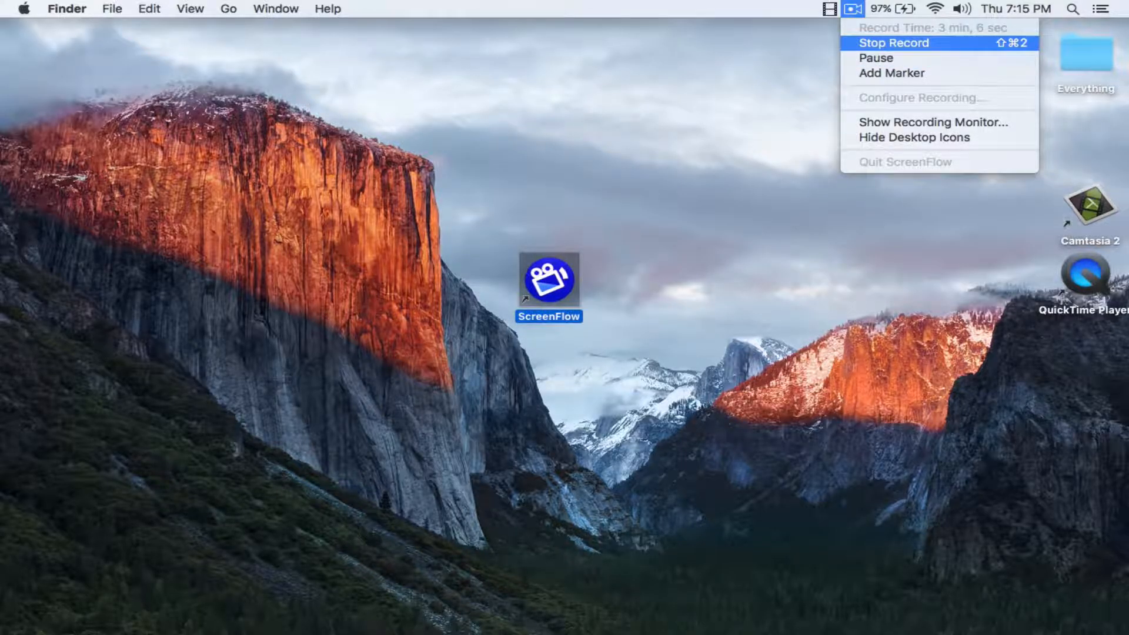
{"action": "mouse_move", "coordinate": [877, 58]}
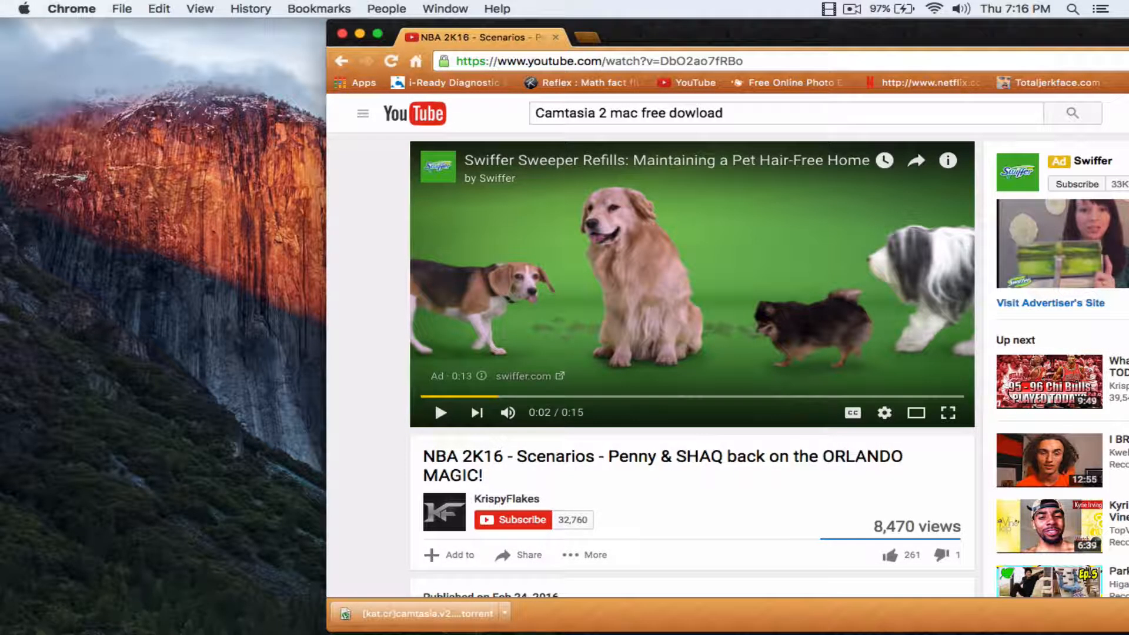
- Close the Chrome window and switch to ScreenFlow from the Dock
{"action": "left_click", "coordinate": [360, 36]}
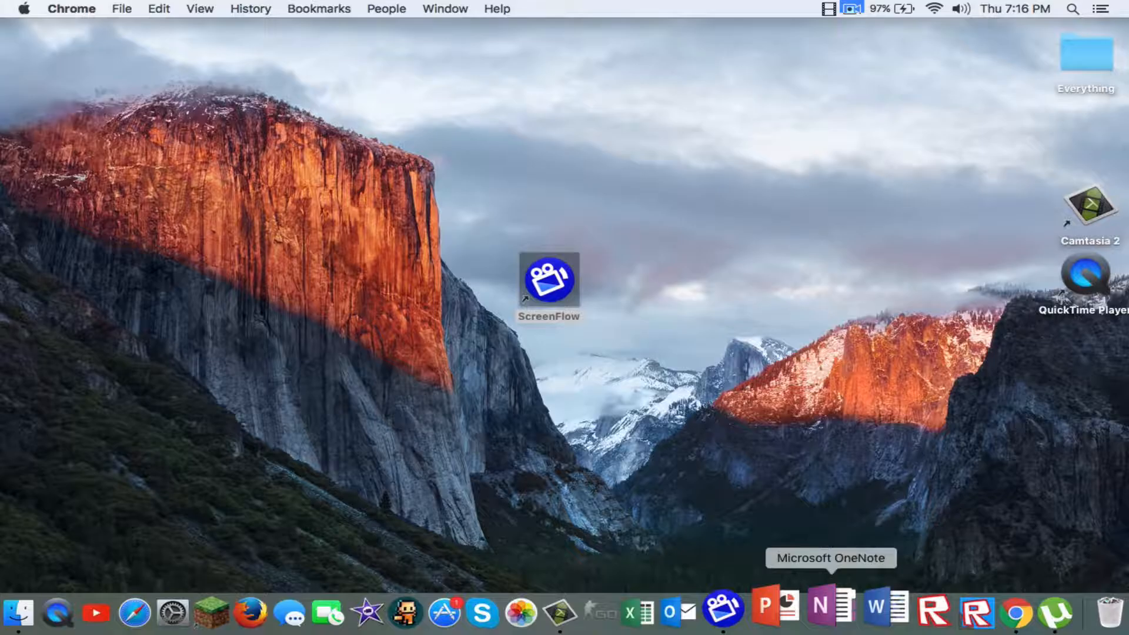
{"action": "left_click", "coordinate": [743, 606]}
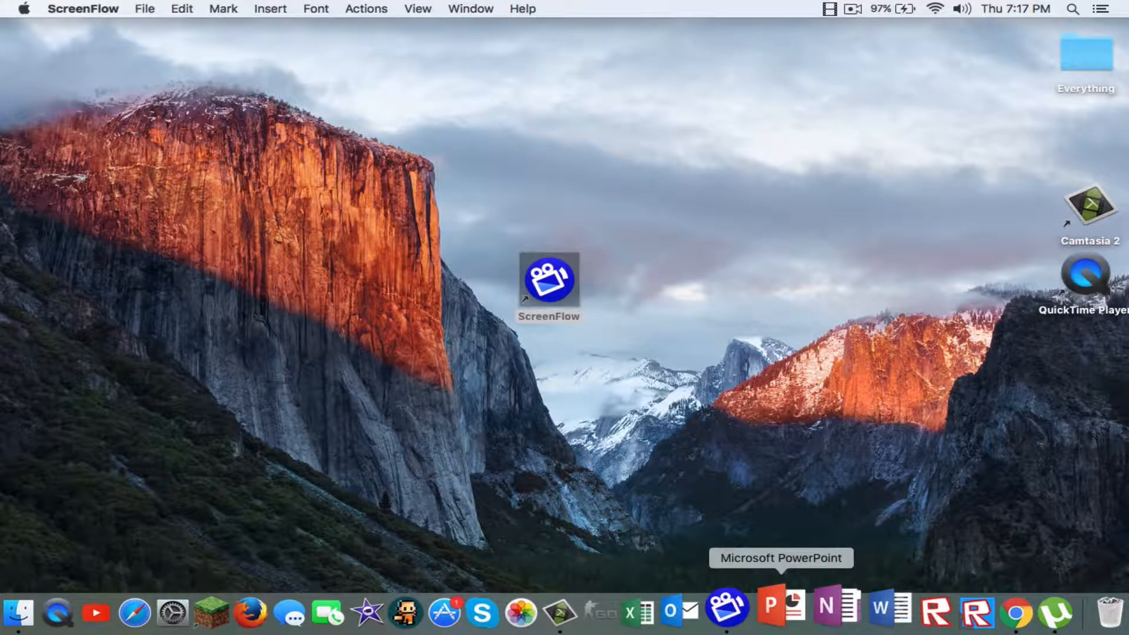
{"action": "right_click", "coordinate": [745, 611]}
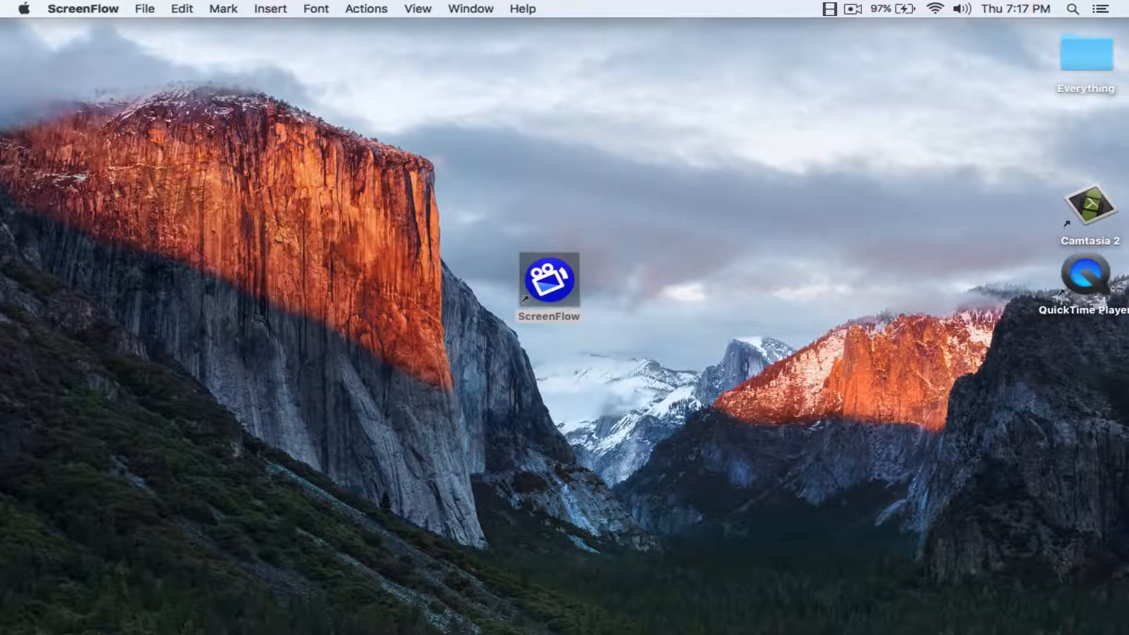
- Cancel ScreenFlow's File > Open dialog, then show the ScreenFlow shortcut's options
{"action": "left_click", "coordinate": [145, 9]}
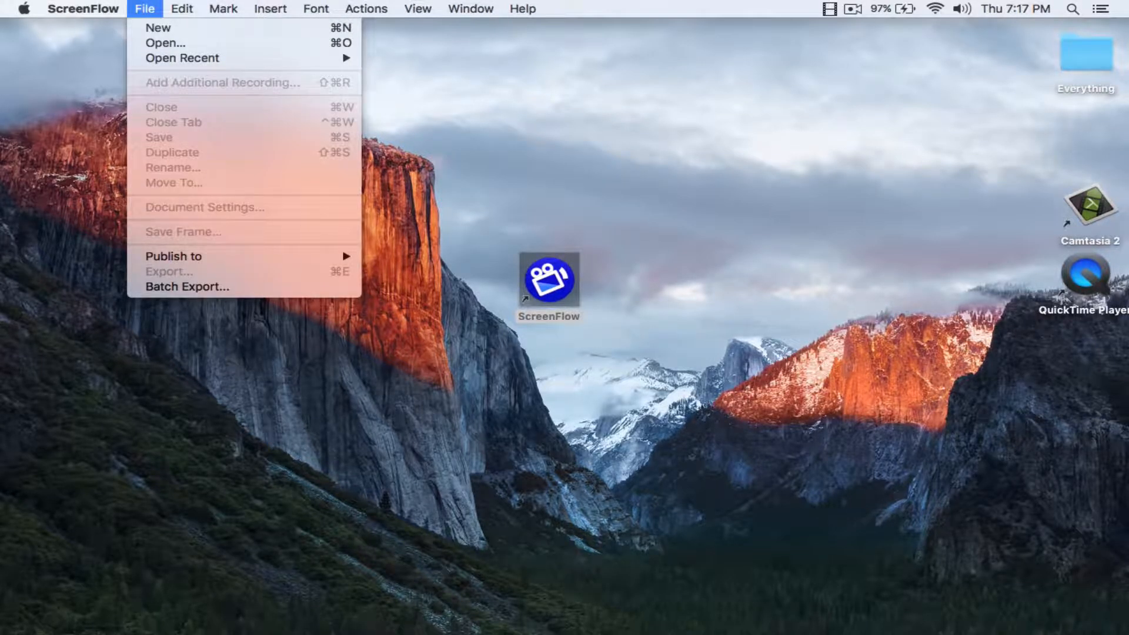
{"action": "mouse_move", "coordinate": [166, 44]}
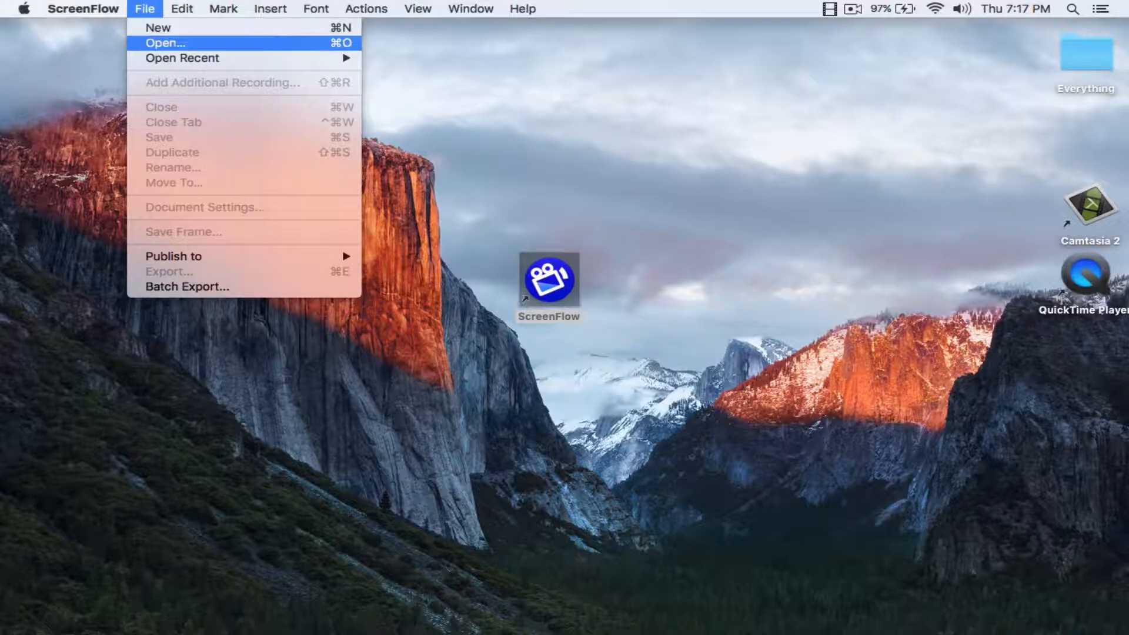
{"action": "left_click", "coordinate": [166, 43]}
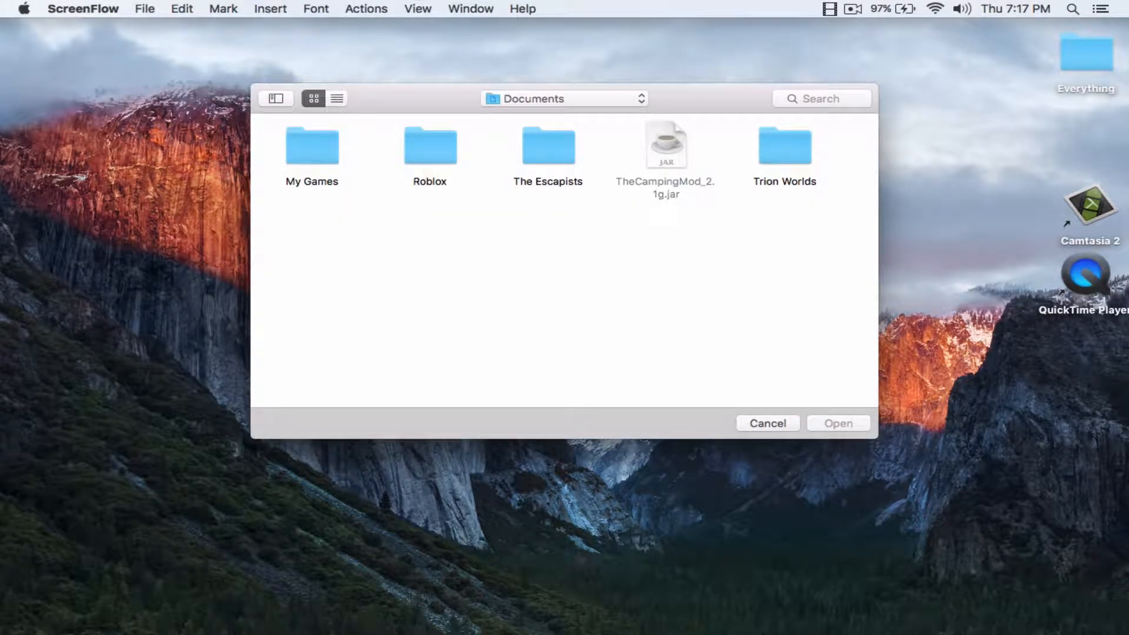
{"action": "left_click", "coordinate": [765, 423]}
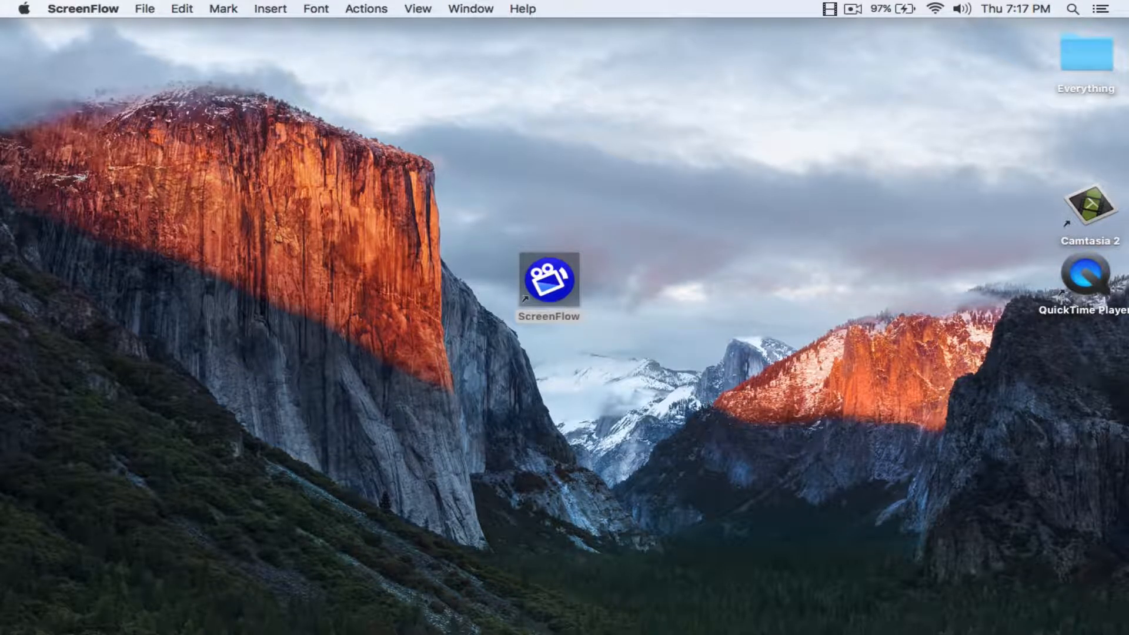
{"action": "right_click", "coordinate": [549, 281]}
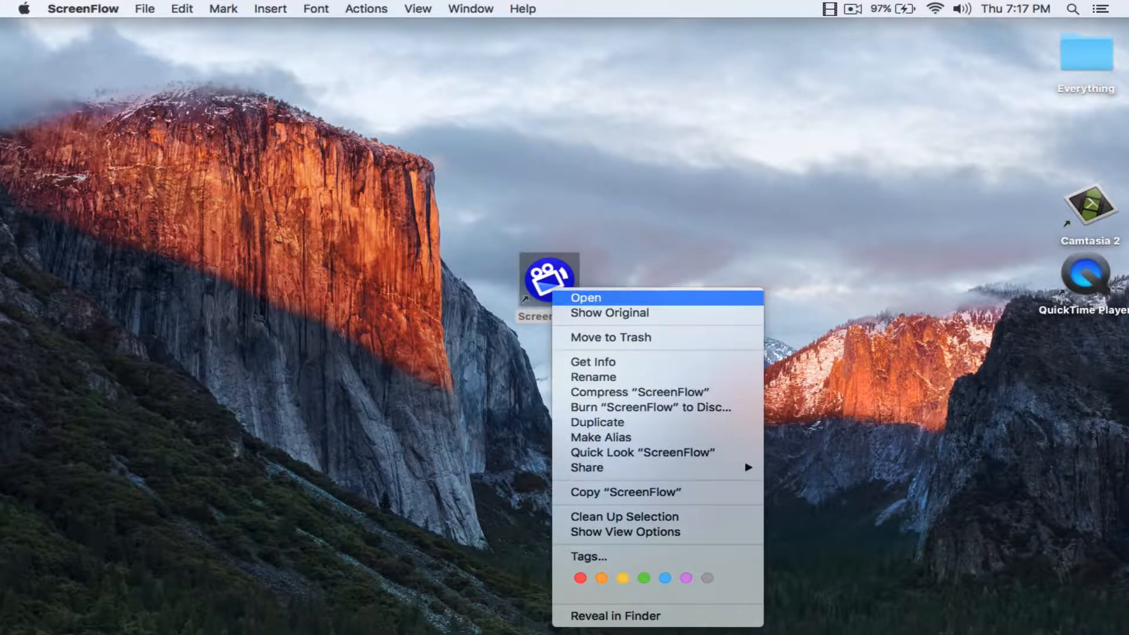